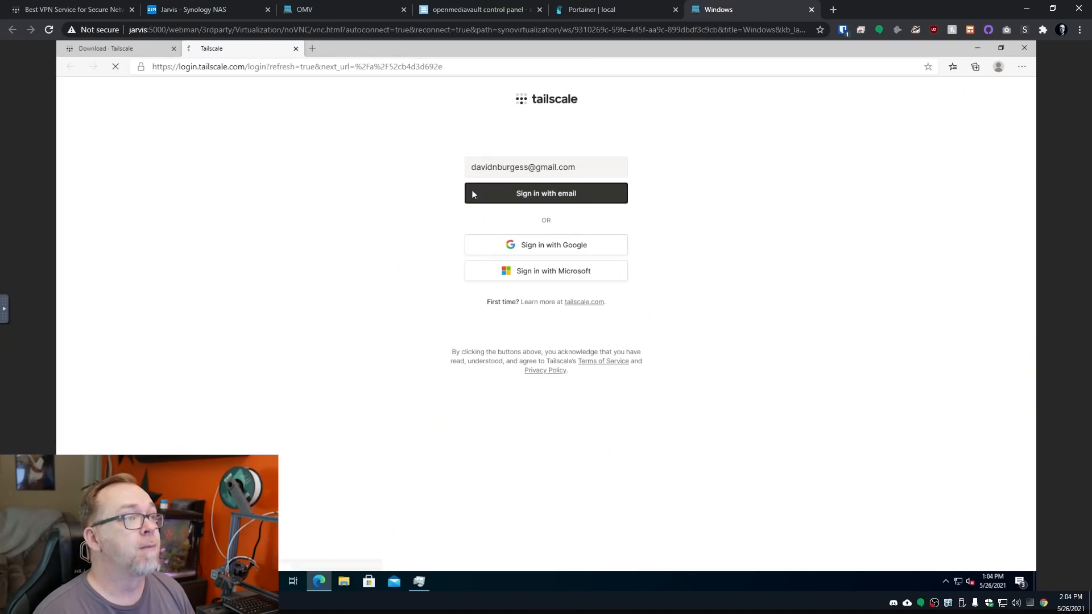
Sign in to Tailscale with the entered email address until authorization succeeds.
click(545, 245)
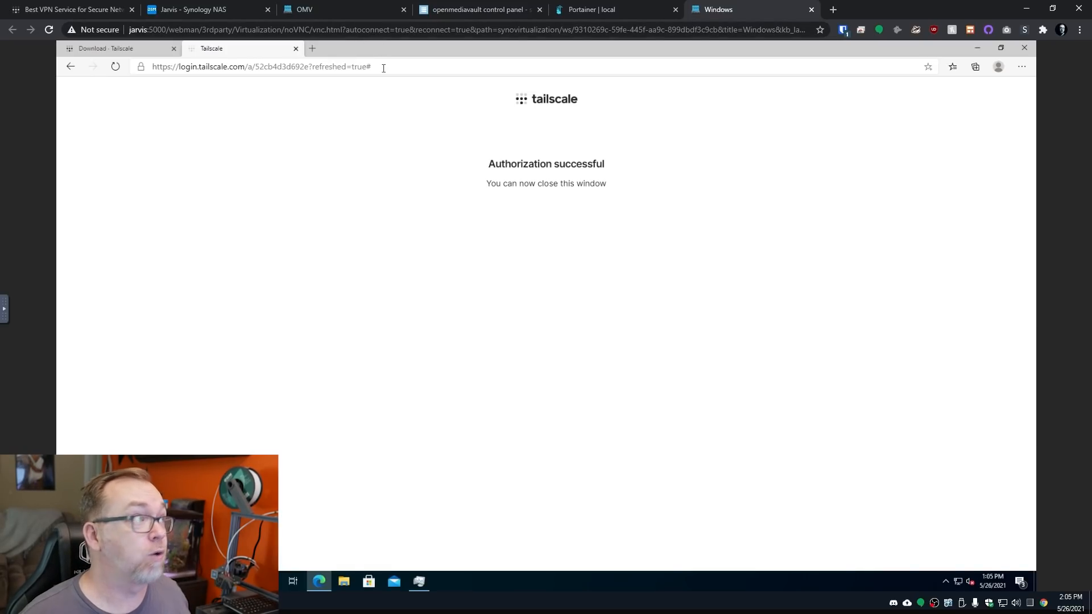
mouse_move(209, 49)
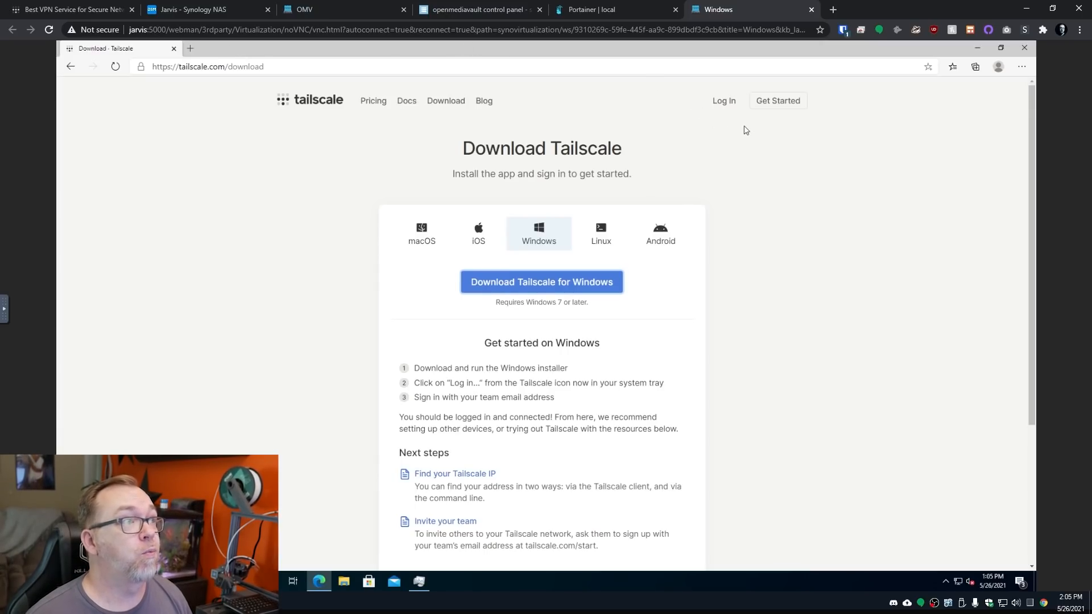
mouse_move(716, 104)
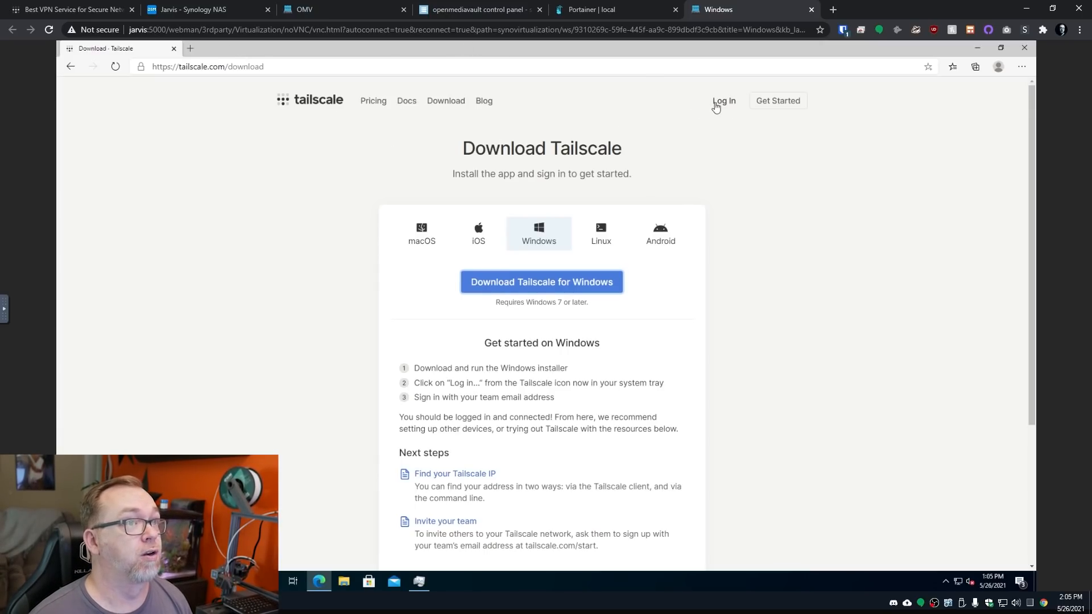
Log in to the Tailscale admin console to view the two connected machines.
click(540, 281)
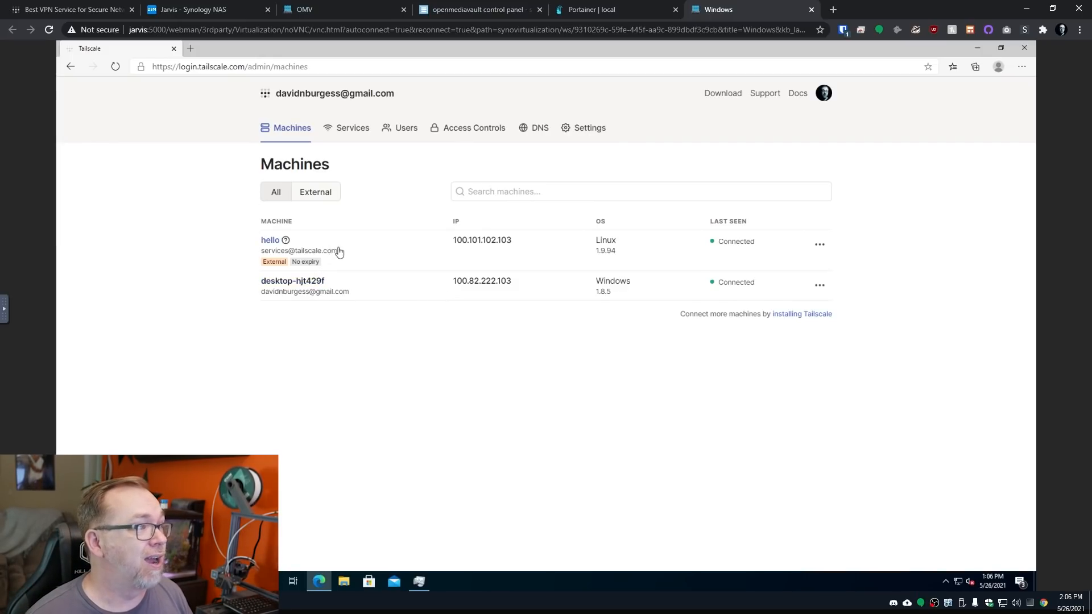
mouse_move(294, 249)
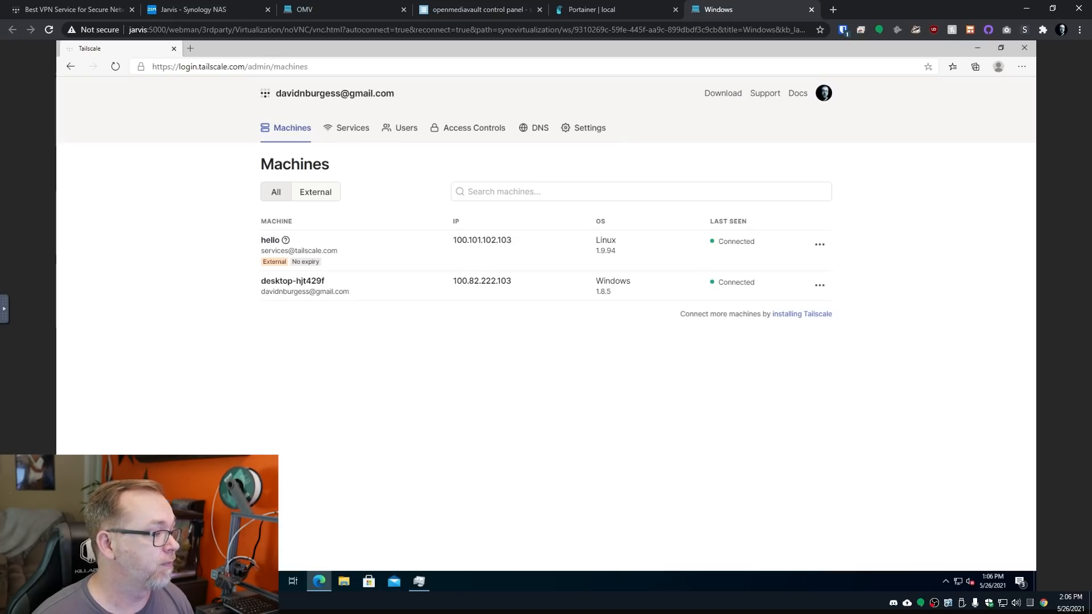
Ping 100.82.222.103 from Command Prompt and stop it with Ctrl+C after timing out.
click(292, 581)
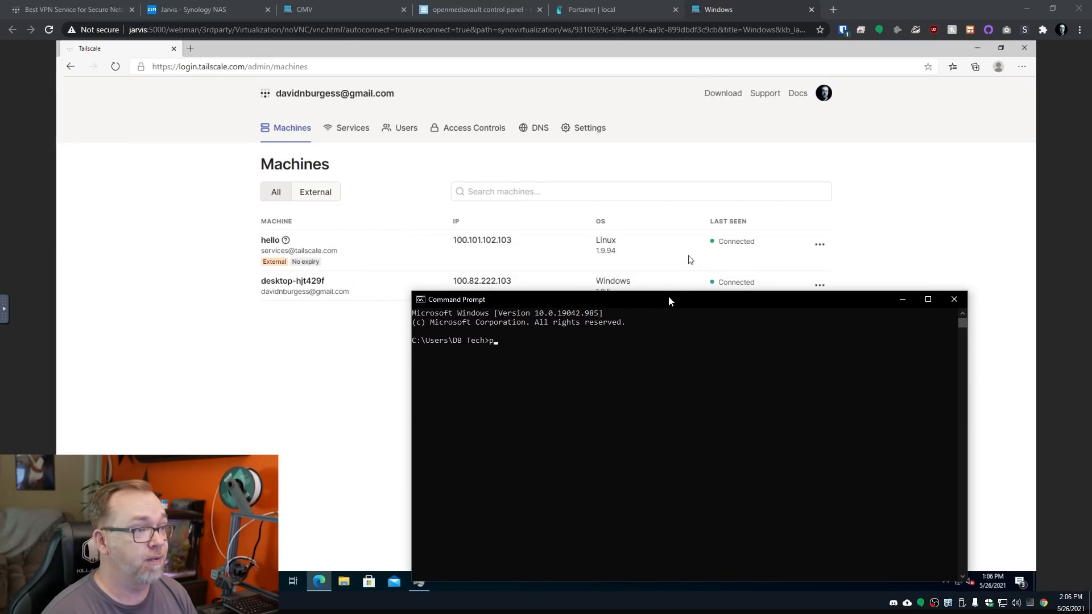
text(ping 100.82.222.103)
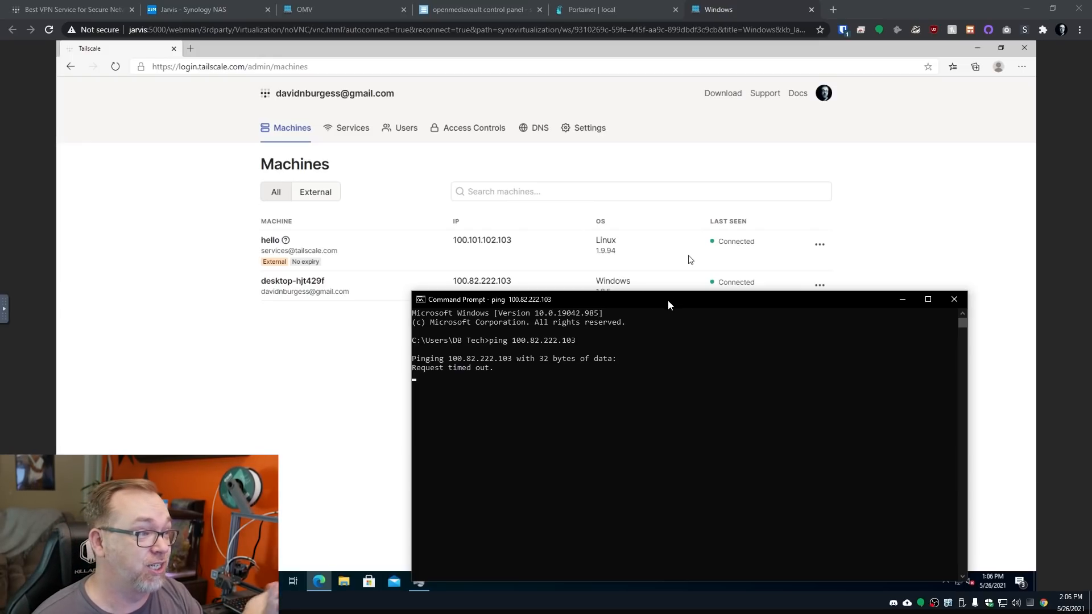
key(ctrl+c)
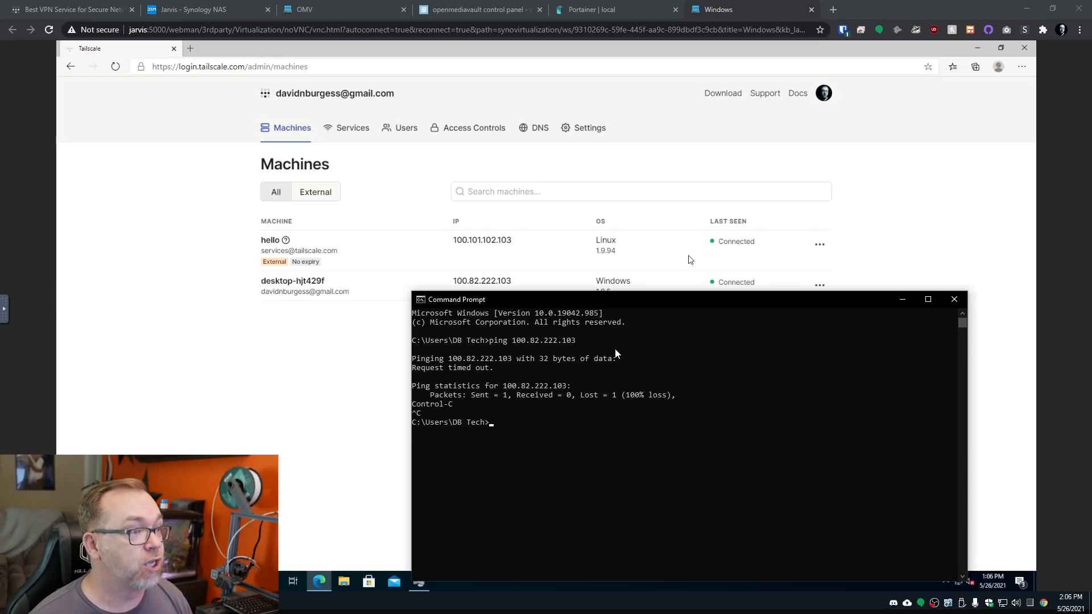
click(953, 299)
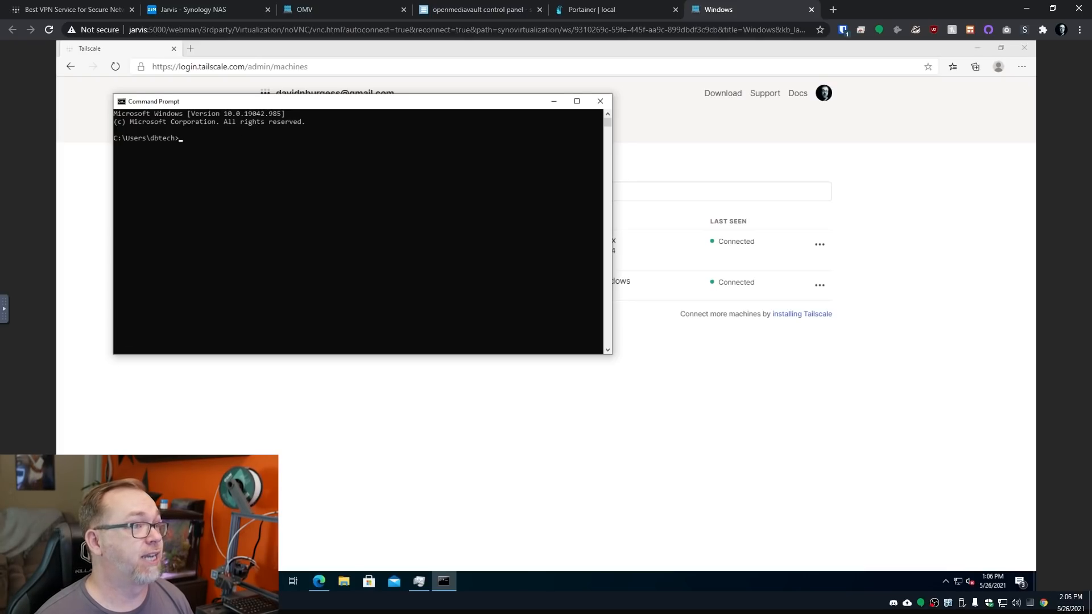
Move the VM prompt aside and ping 100.82.222.103, getting 4 of 4 replies.
drag(154, 101, 360, 310)
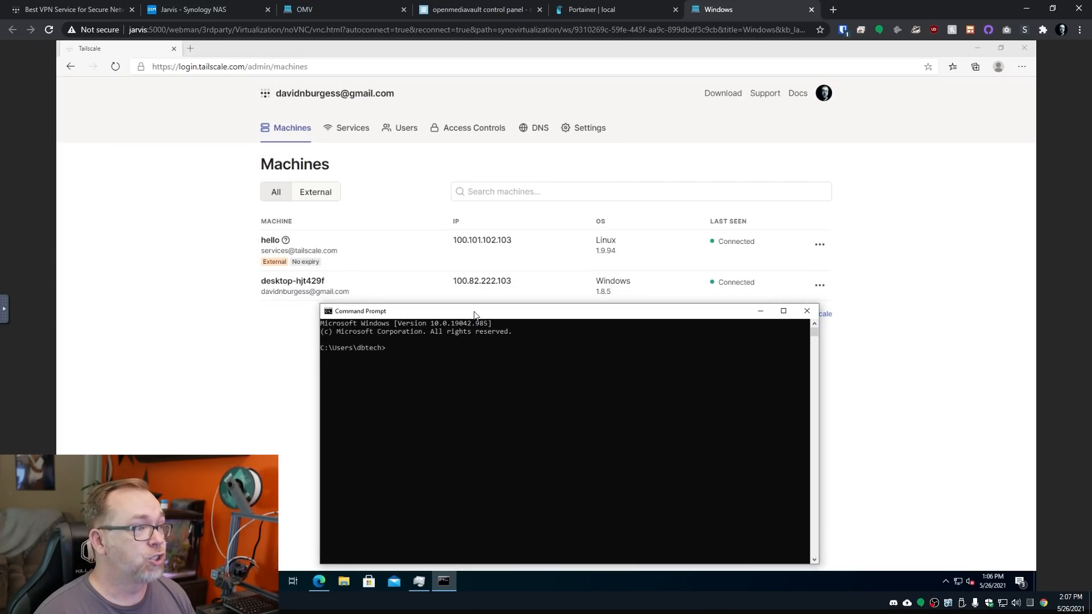
text(ping 100.82.222.103)
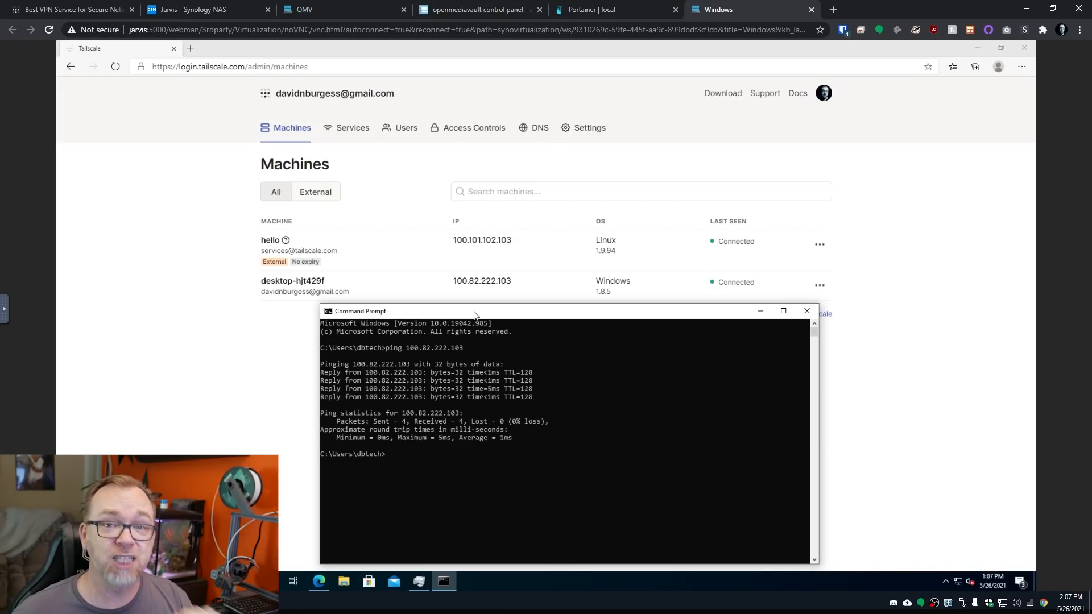
mouse_move(800, 480)
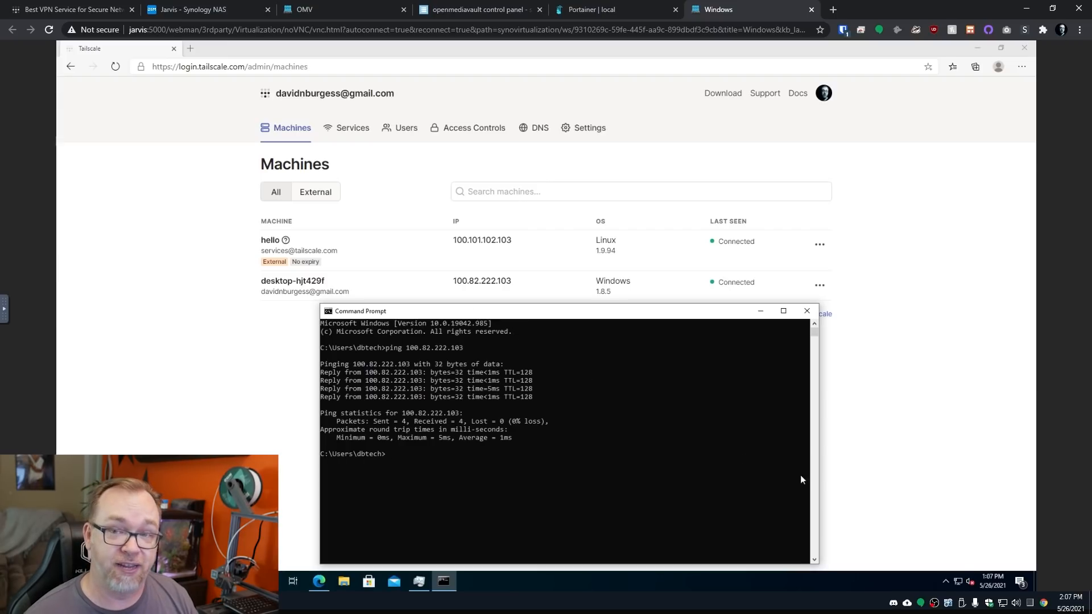